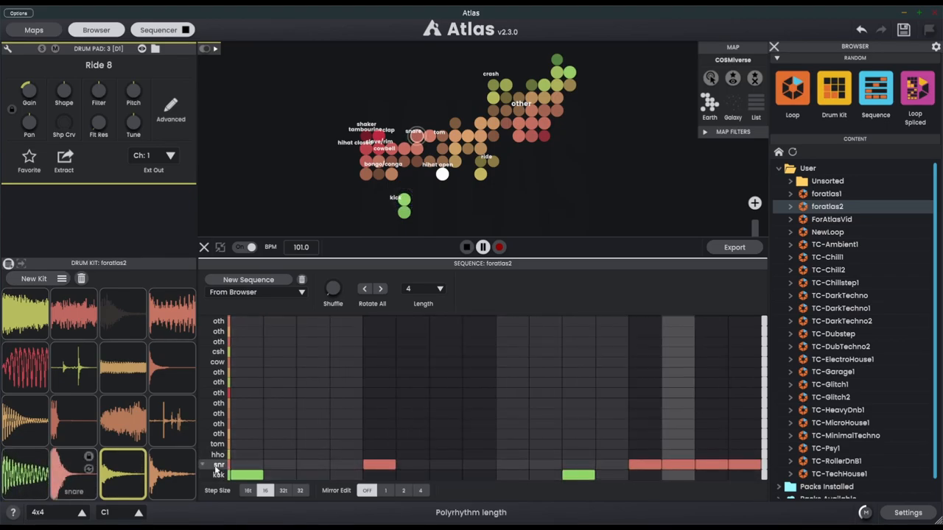
Step: Show the snare channel's step pattern and its advanced sample controls
{"action": "left_click", "coordinate": [74, 474]}
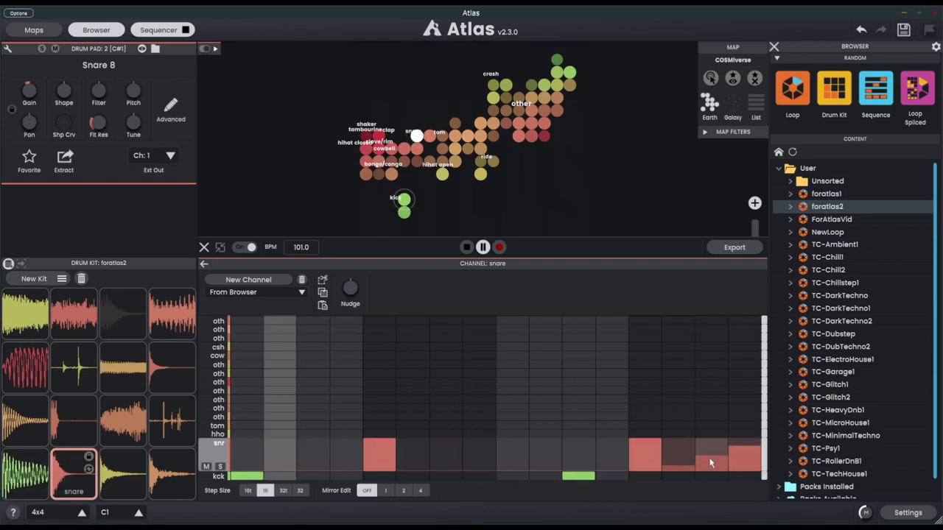
{"action": "left_click", "coordinate": [171, 106]}
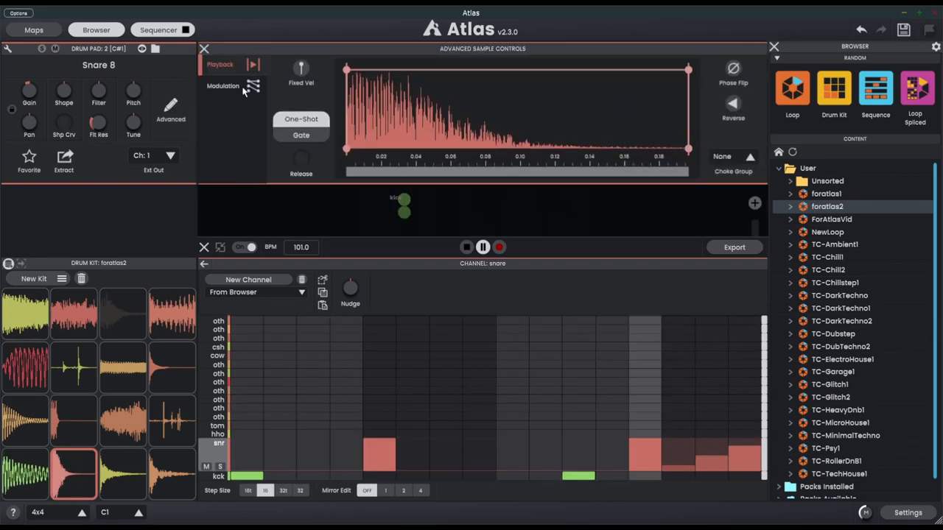
Step: Set the snare's Velocity Mod Filter to -92% and return to the sequence overview
{"action": "left_click", "coordinate": [222, 85]}
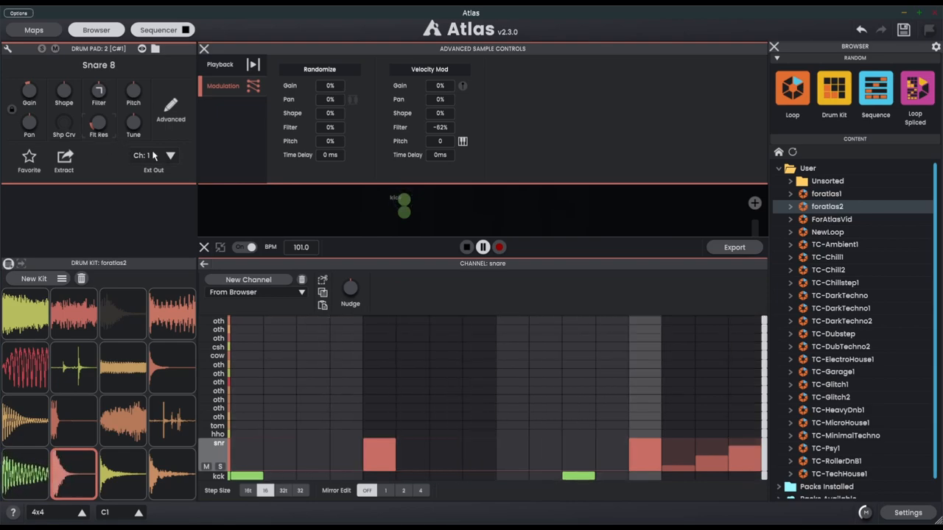
{"action": "left_click", "coordinate": [159, 29]}
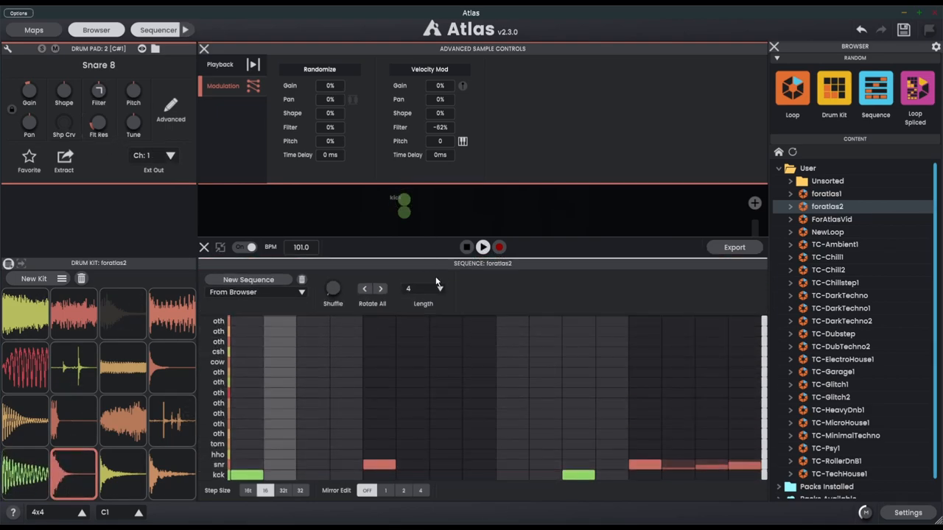
Step: Reopen the snare channel and shape a rising-then-falling velocity run on the final hits
{"action": "left_click", "coordinate": [439, 288]}
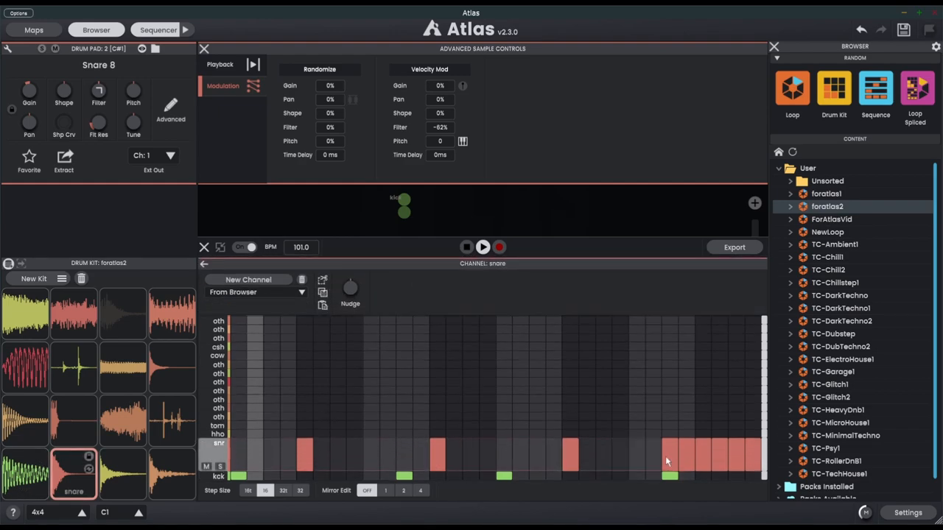
{"action": "left_click", "coordinate": [483, 248]}
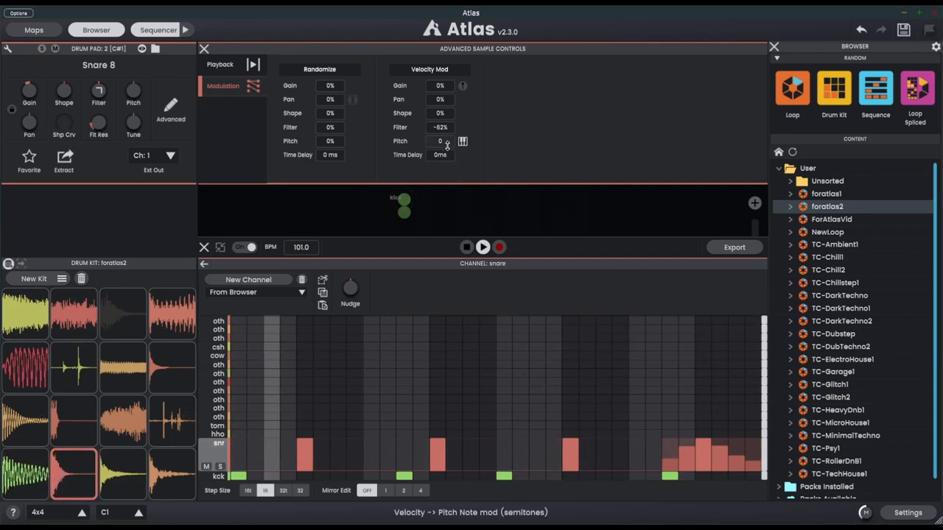
Step: Set the snare's Velocity Mod Pitch to 12 semitones with semitone snapping enabled
{"action": "left_click_drag", "start_coordinate": [439, 141], "coordinate": [439, 121]}
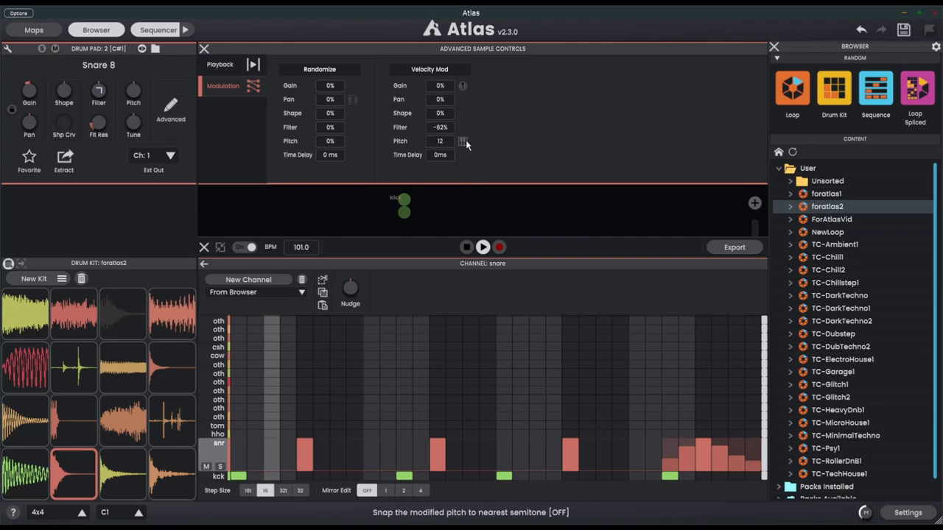
{"action": "left_click", "coordinate": [462, 142]}
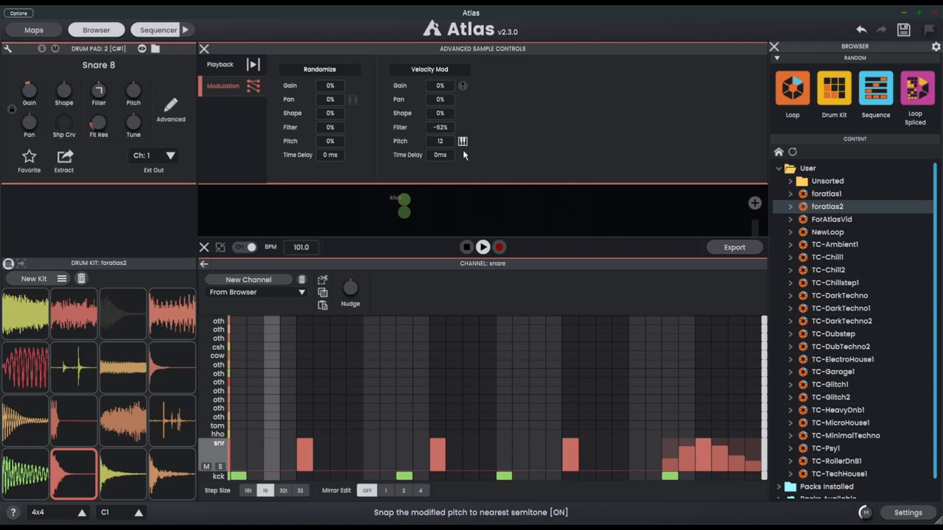
{"action": "mouse_move", "coordinate": [132, 91]}
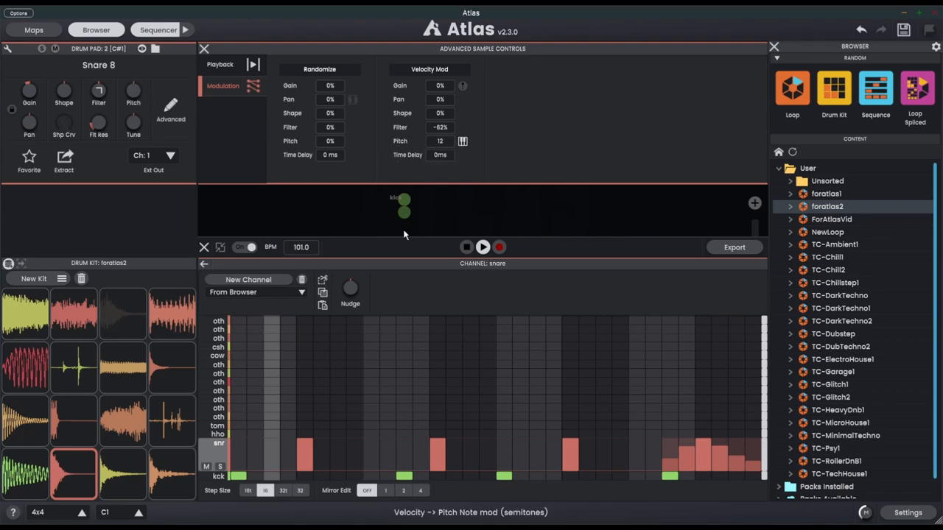
Step: Reshape the last snare hits' velocities and add a quieter hit mid-pattern
{"action": "left_click", "coordinate": [74, 475]}
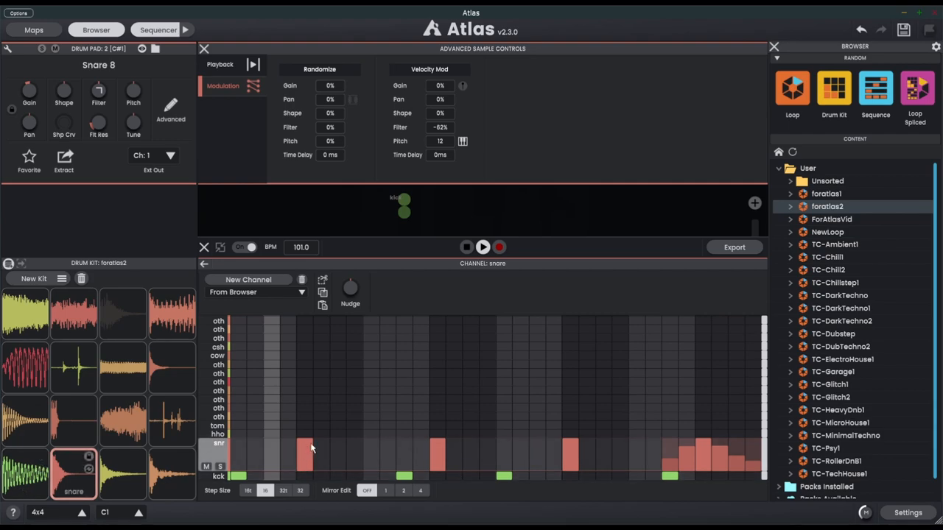
{"action": "mouse_move", "coordinate": [307, 448]}
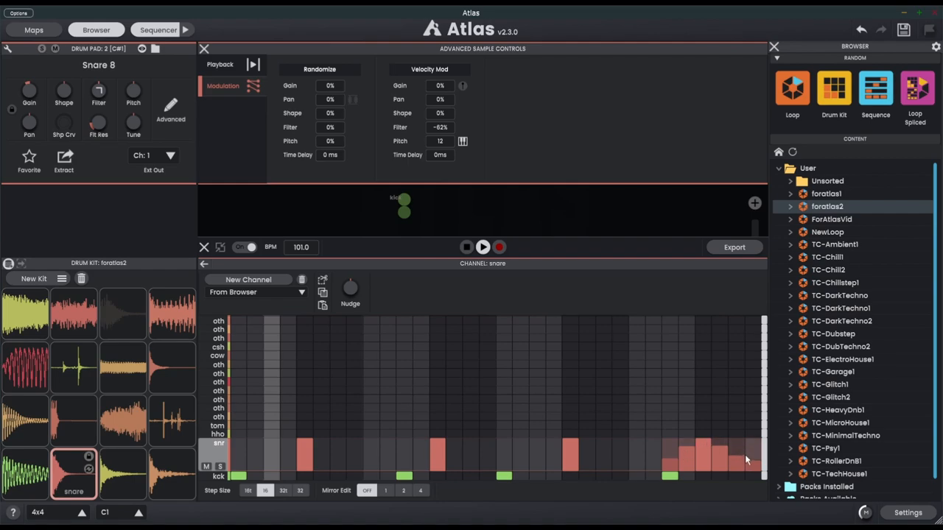
{"action": "left_click", "coordinate": [483, 248]}
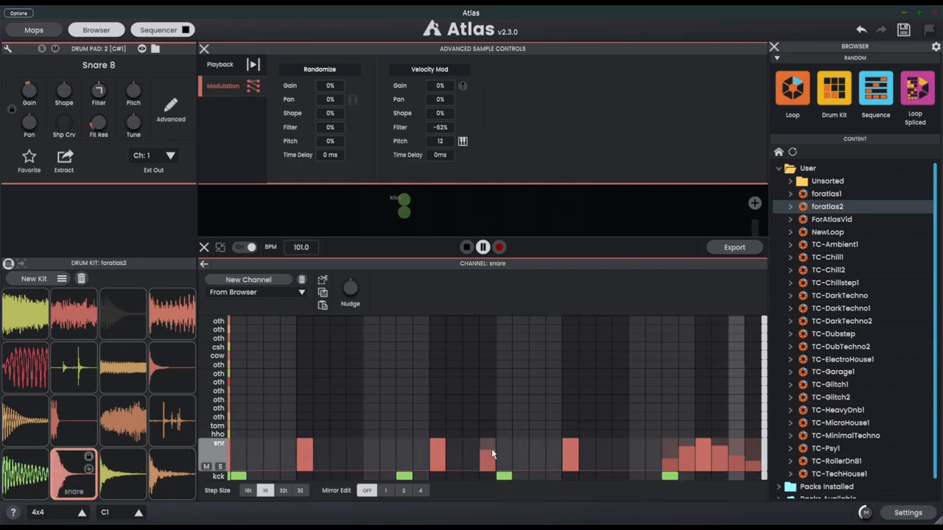
{"action": "left_click", "coordinate": [548, 454]}
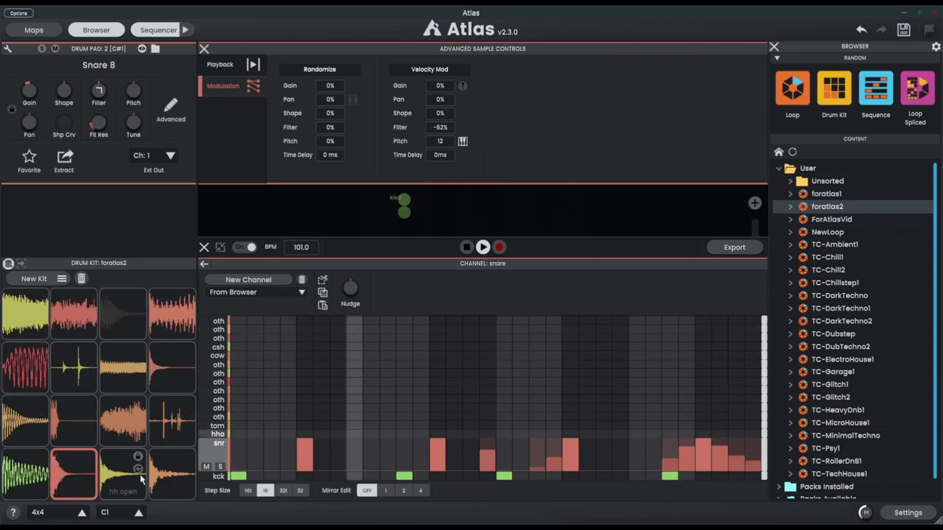
Step: Select the open hi-hat pad, solo its channel pattern and adjust a hit's velocity
{"action": "left_click", "coordinate": [123, 474]}
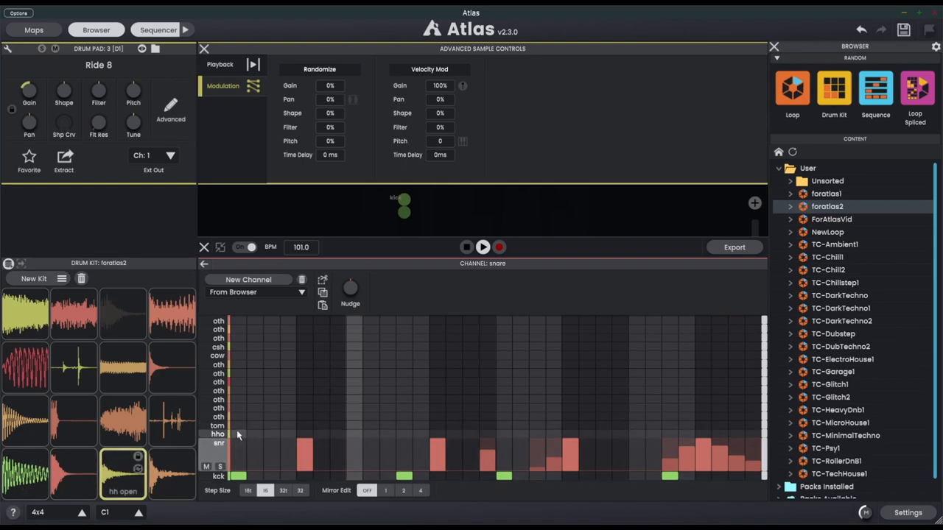
{"action": "left_click", "coordinate": [218, 442]}
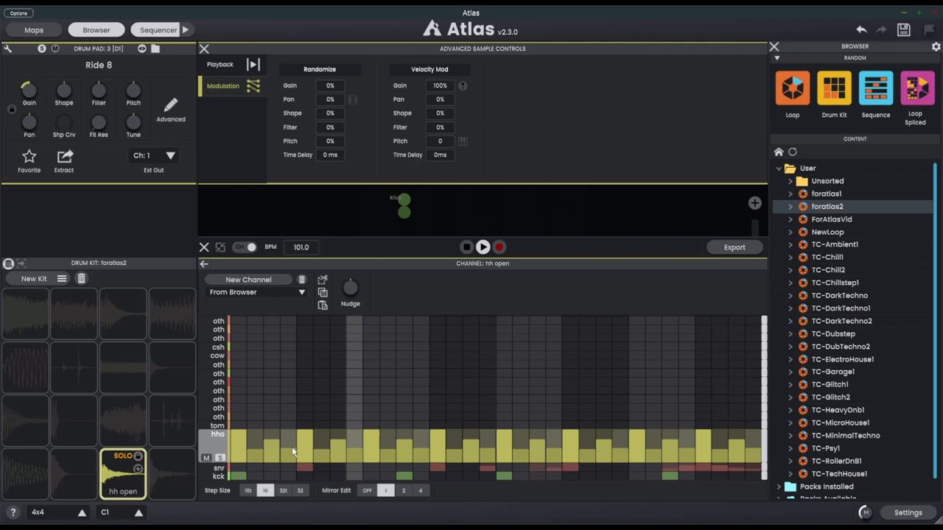
{"action": "left_click", "coordinate": [484, 248]}
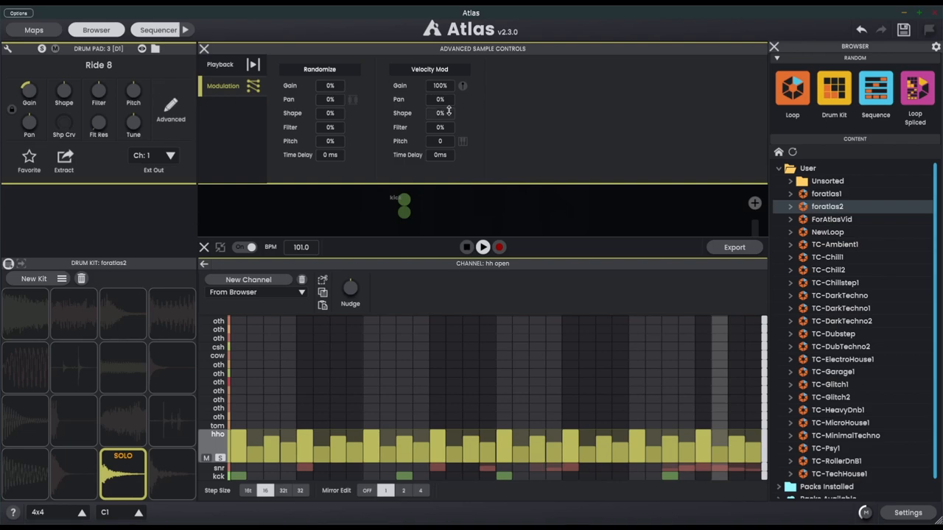
Step: Set open hi-hat Velocity Mod Gain to 82% and Velocity Mod Shape to 100%
{"action": "left_click_drag", "start_coordinate": [439, 85], "coordinate": [438, 100]}
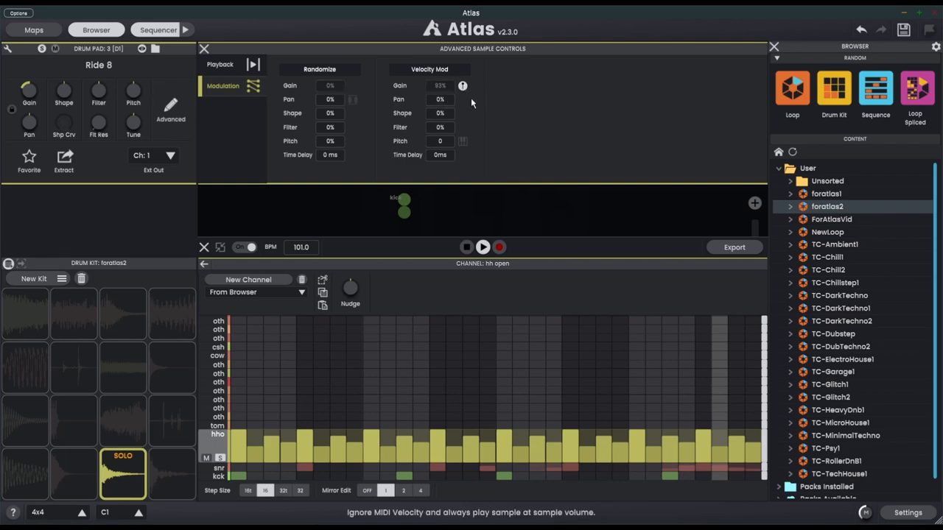
{"action": "left_click", "coordinate": [220, 64]}
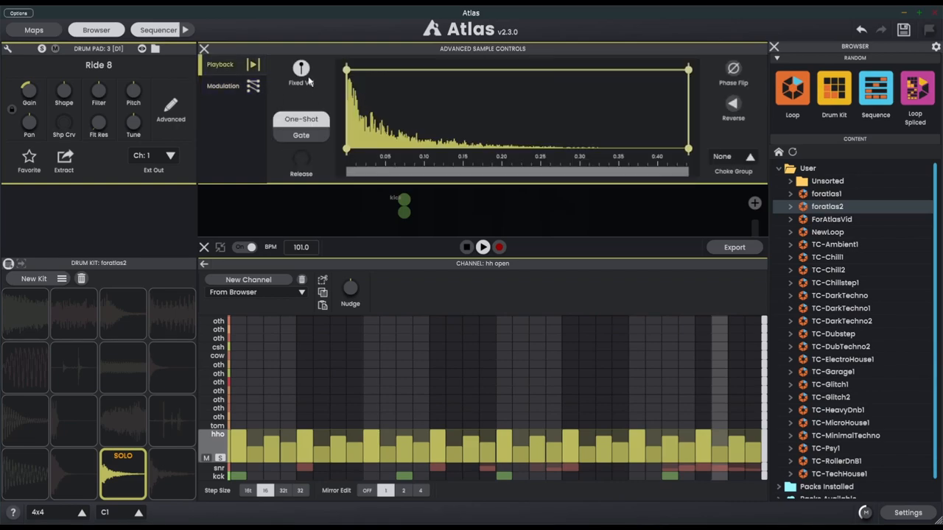
{"action": "left_click", "coordinate": [224, 86]}
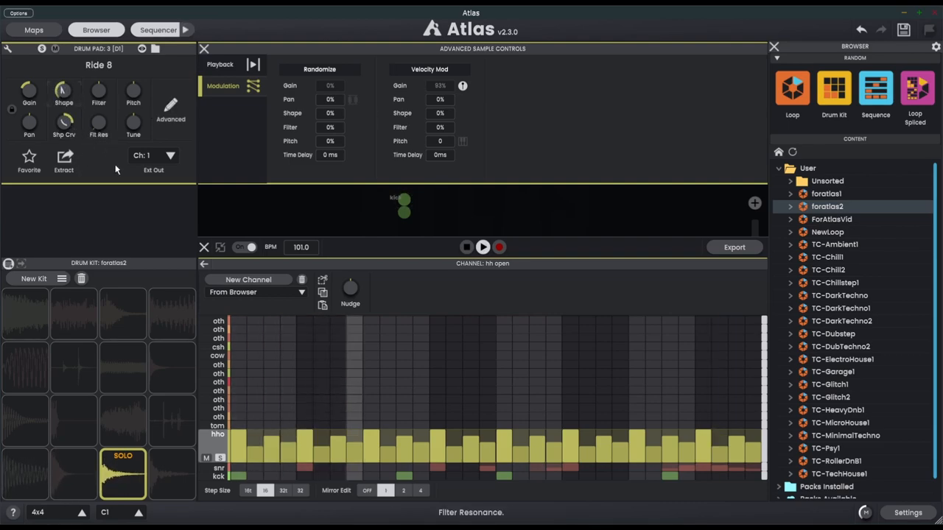
{"action": "left_click", "coordinate": [483, 248]}
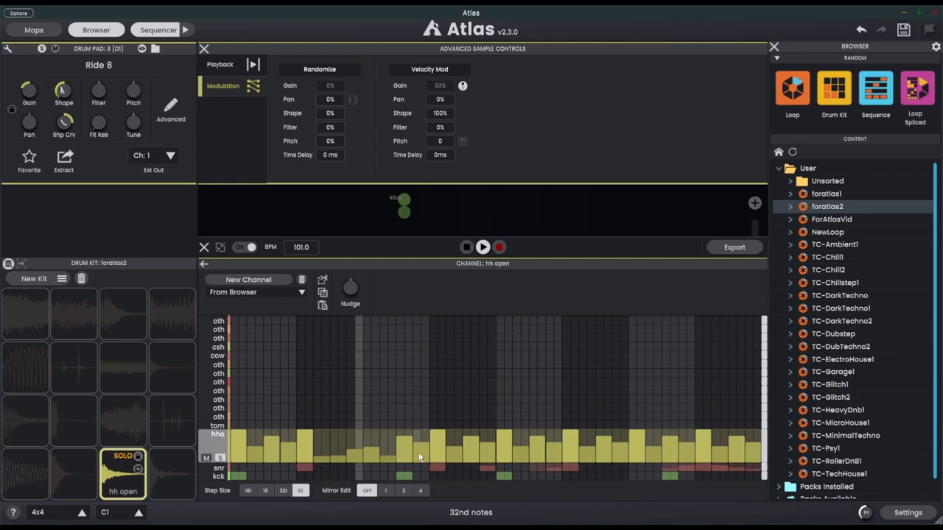
{"action": "left_click", "coordinate": [415, 454]}
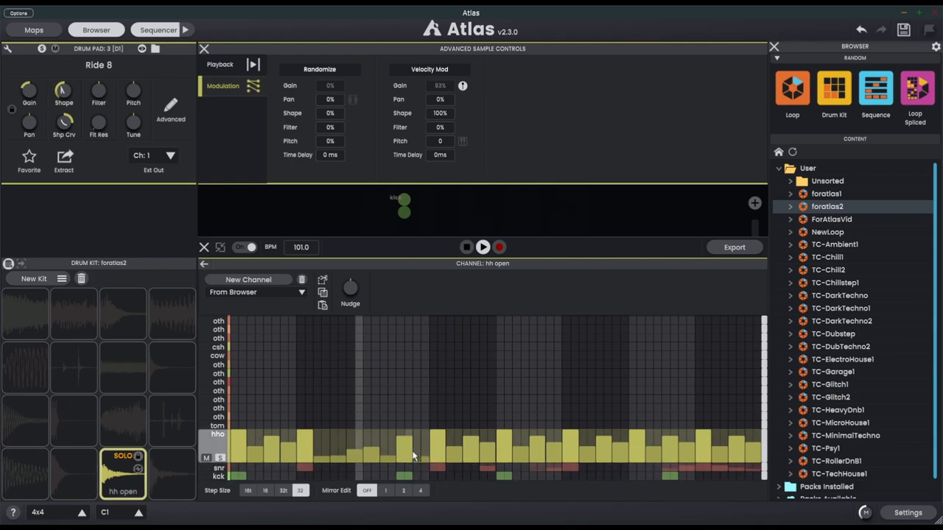
{"action": "left_click", "coordinate": [483, 248]}
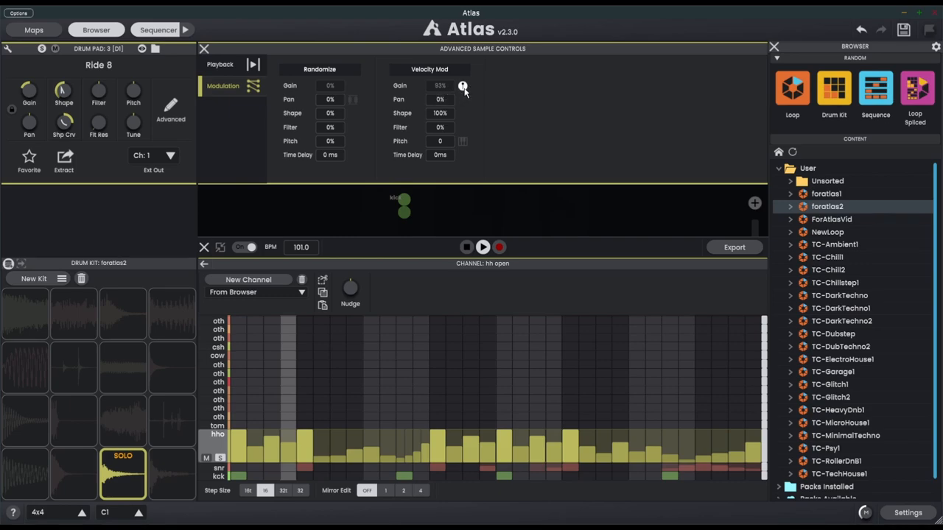
Step: Lower the open hi-hat's Velocity Mod Gain to 51%
{"action": "left_click_drag", "start_coordinate": [439, 85], "coordinate": [438, 96]}
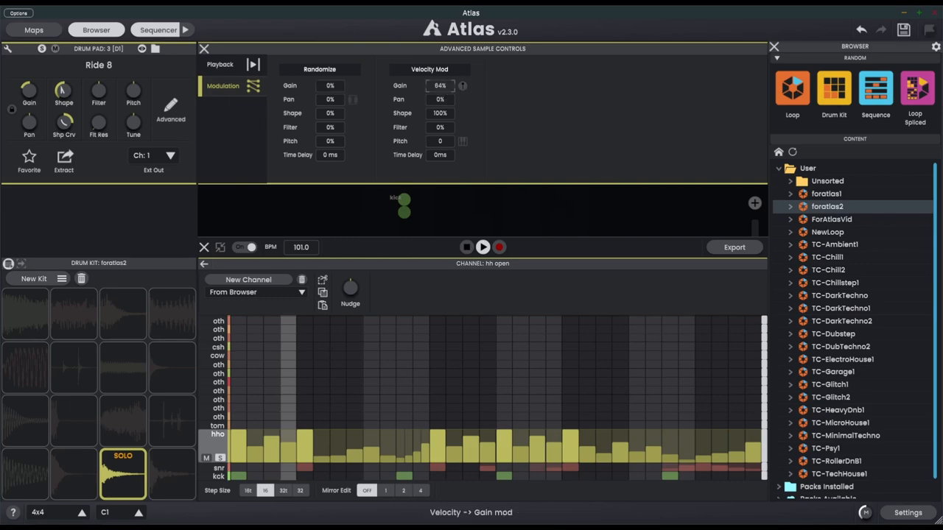
{"action": "left_click", "coordinate": [483, 248]}
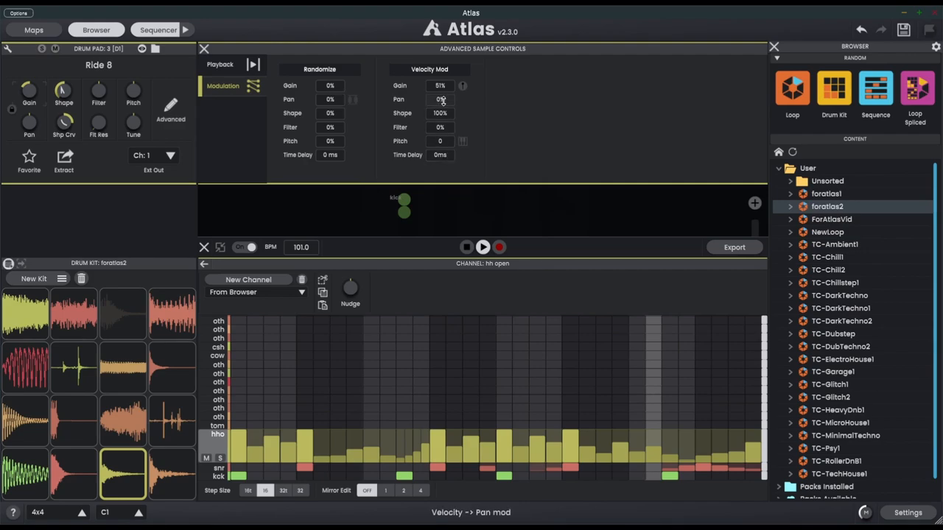
Step: Set the open hi-hat's Velocity Mod Pan to 63% and tweak its step velocities
{"action": "left_click_drag", "start_coordinate": [439, 98], "coordinate": [439, 81]}
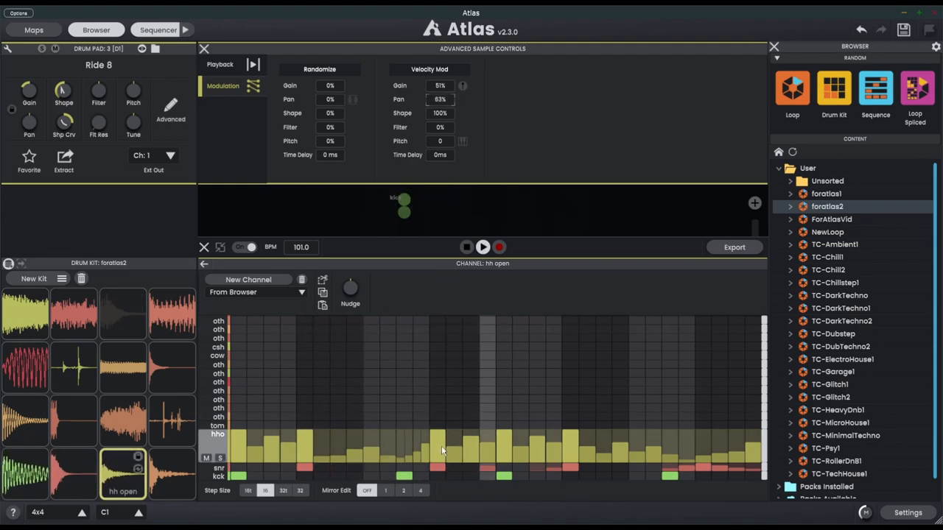
{"action": "left_click", "coordinate": [483, 247]}
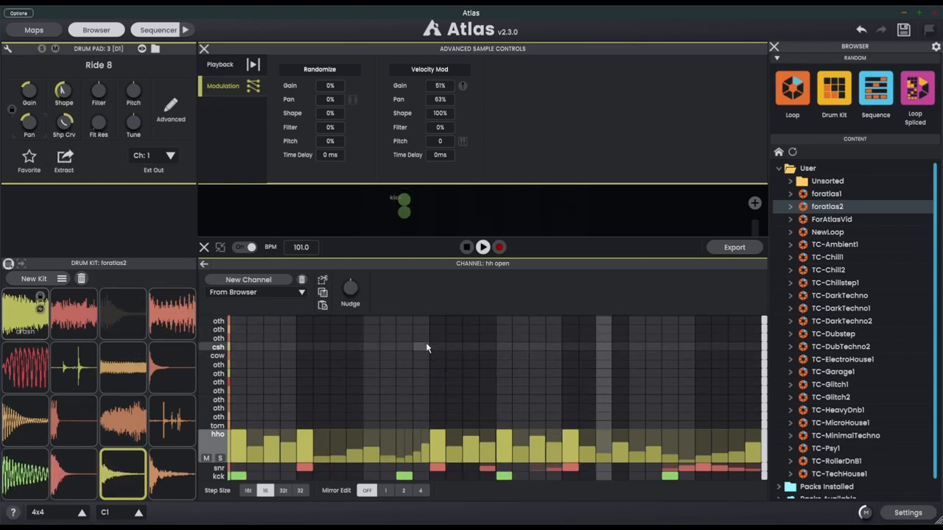
{"action": "left_click", "coordinate": [484, 248]}
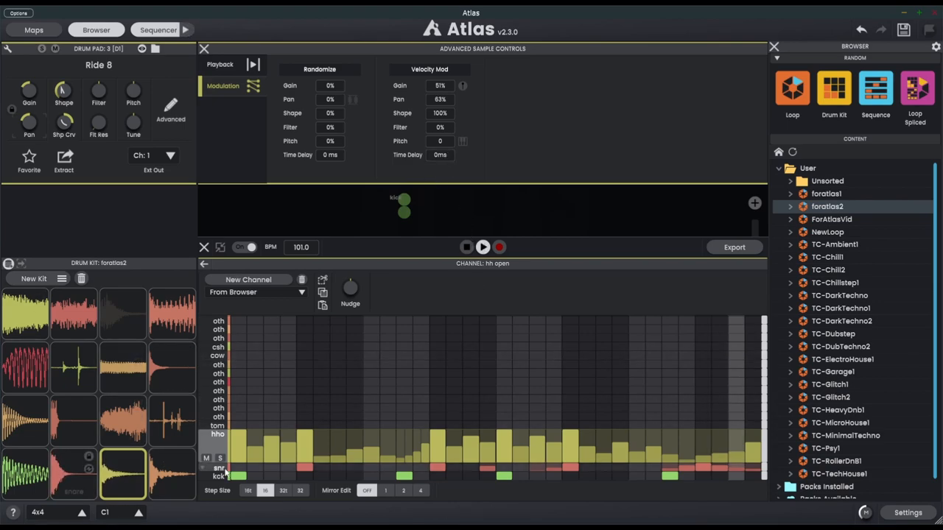
Step: Switch to the Bass 42 kick pad on the full sequence overview
{"action": "left_click", "coordinate": [27, 420]}
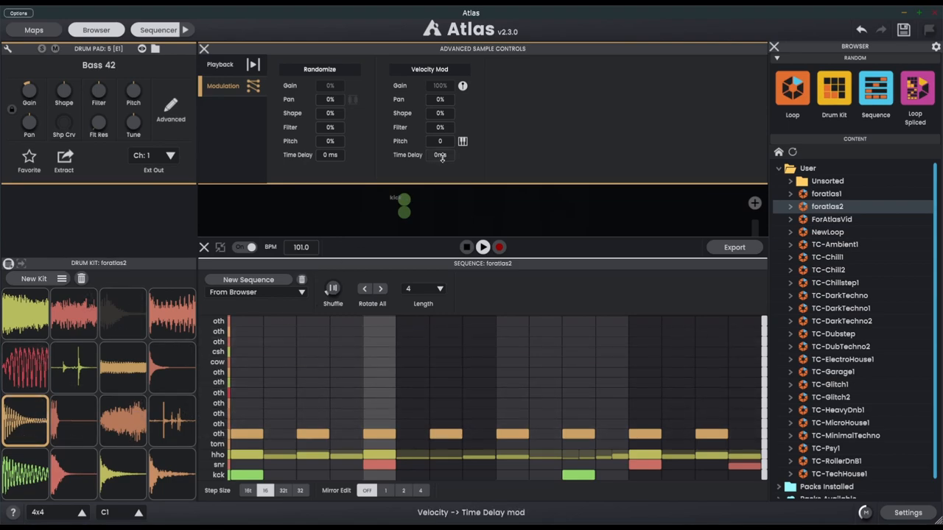
Step: Set Velocity Mod Time Delay to 103 ms and show the other row's channel
{"action": "left_click_drag", "start_coordinate": [439, 155], "coordinate": [439, 125]}
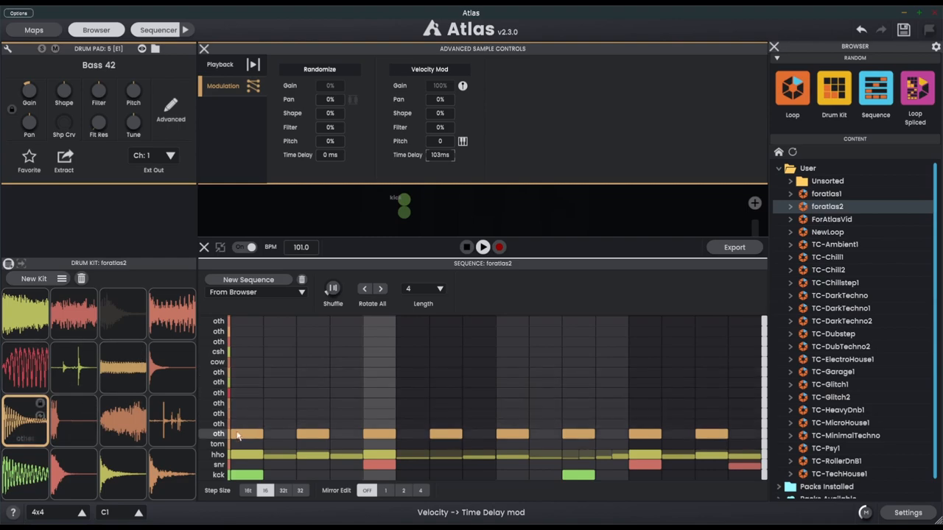
{"action": "left_click", "coordinate": [218, 433]}
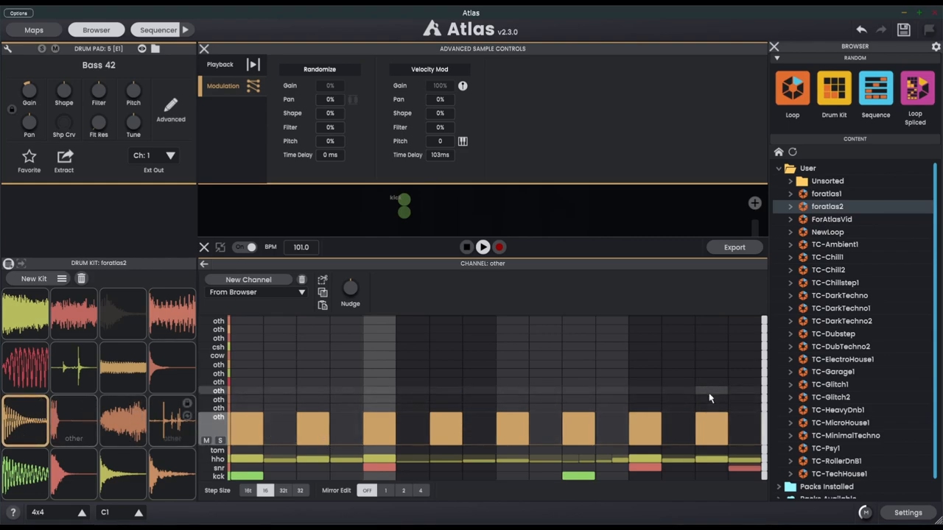
Step: Vary the velocities of an early step and two late steps
{"action": "left_click", "coordinate": [483, 247]}
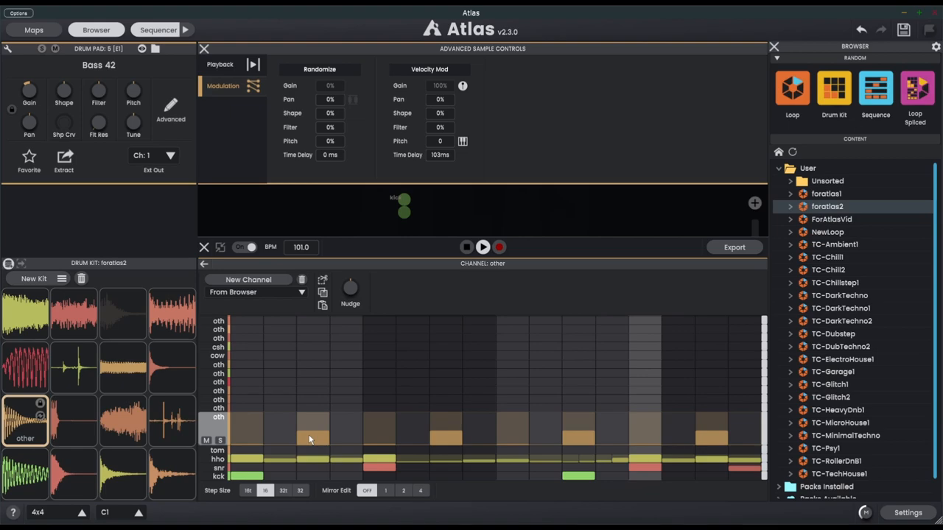
{"action": "left_click", "coordinate": [484, 247]}
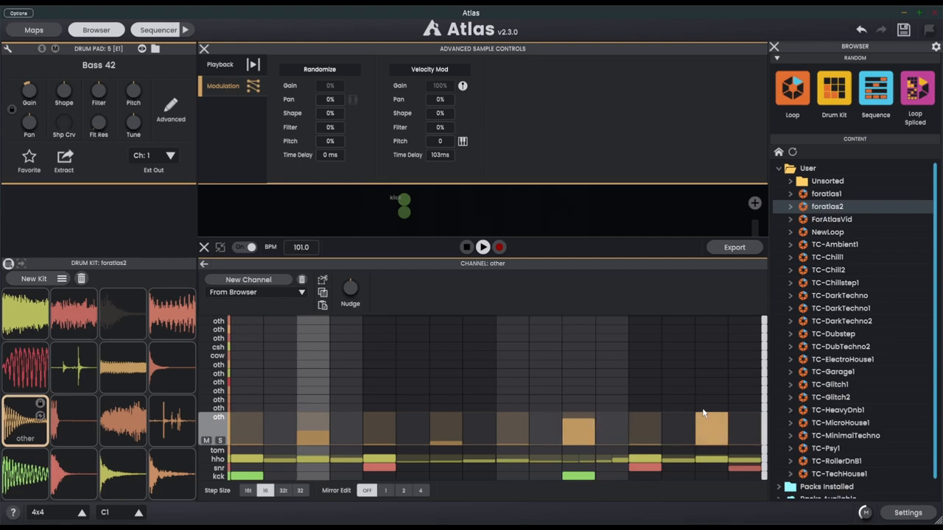
{"action": "left_click", "coordinate": [483, 248]}
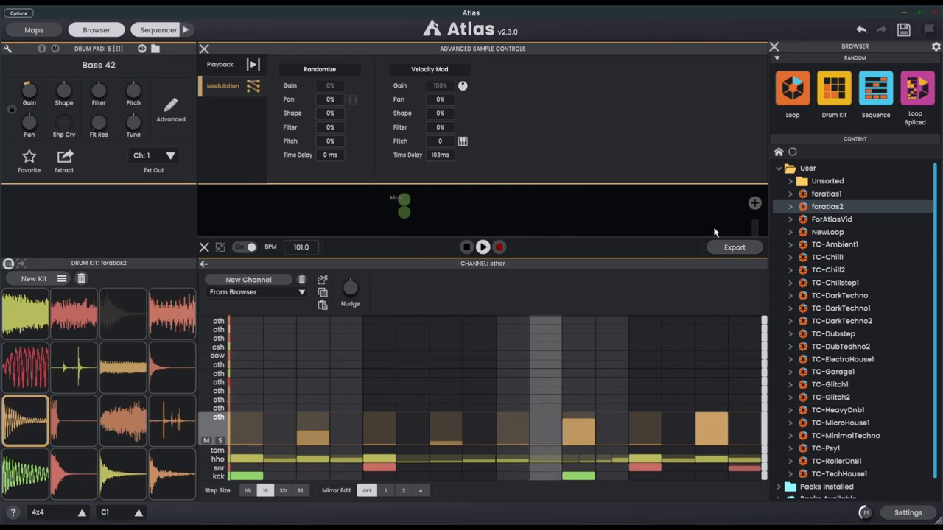
{"action": "mouse_move", "coordinate": [754, 268]}
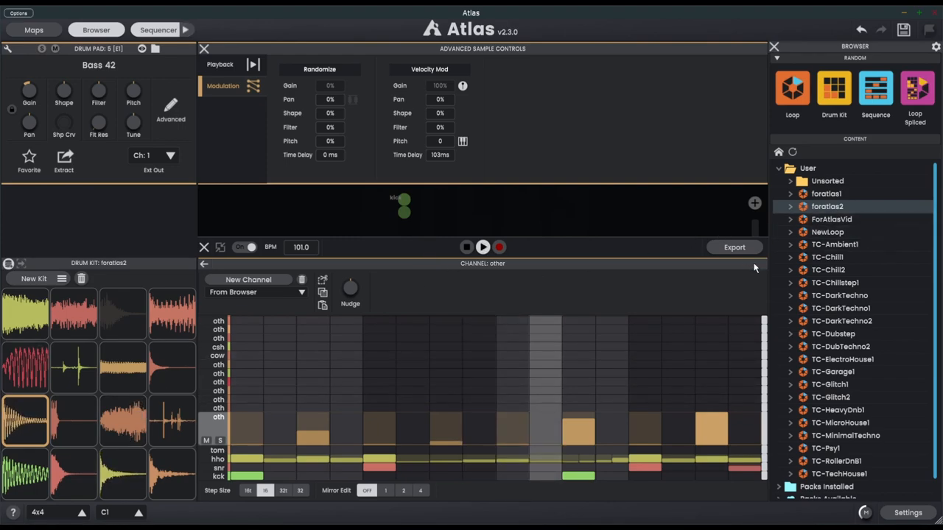
{"action": "mouse_move", "coordinate": [828, 206]}
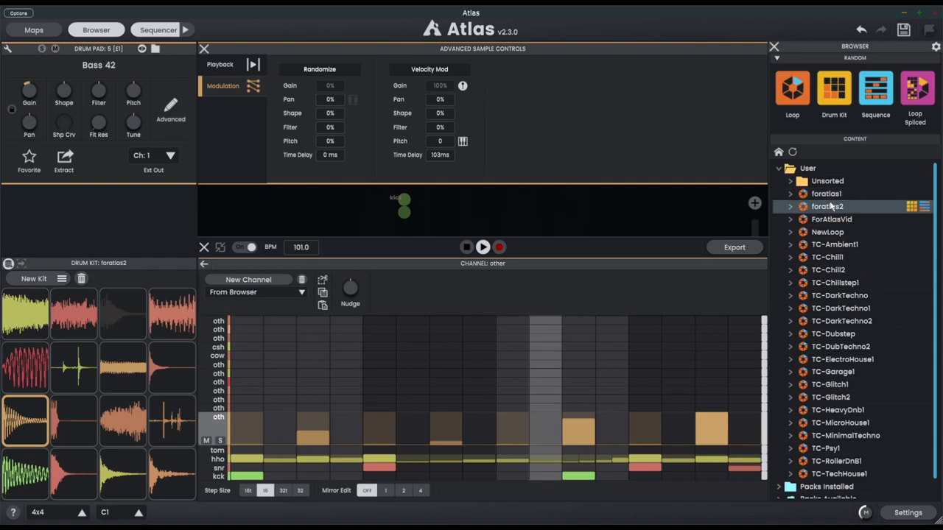
Step: Load the foratlas1 kit and sequence from the User browser at 173 BPM and select the Bass 39 pad
{"action": "left_click", "coordinate": [825, 194]}
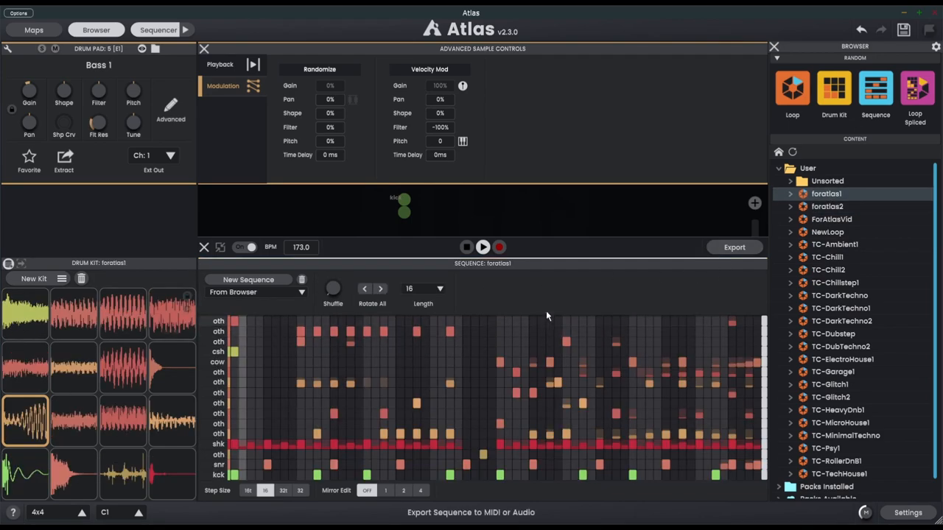
{"action": "left_click", "coordinate": [483, 247]}
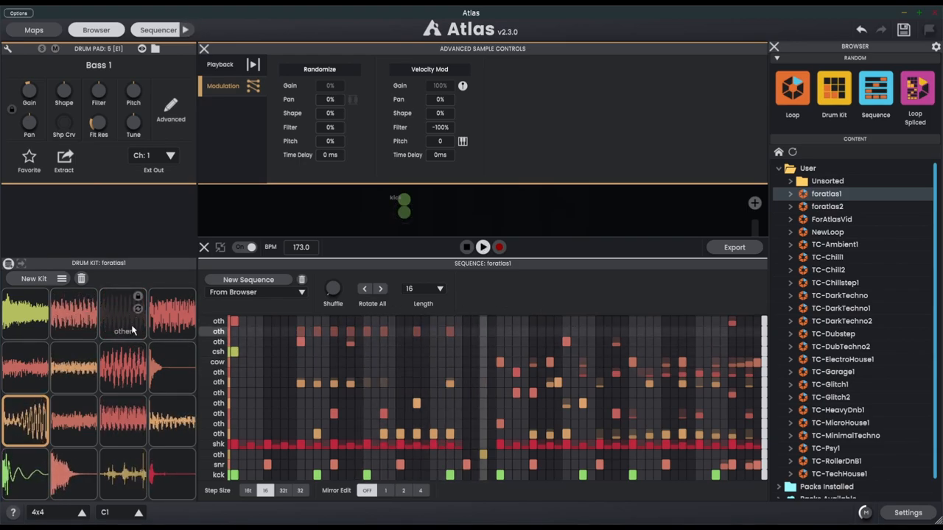
{"action": "left_click", "coordinate": [483, 248]}
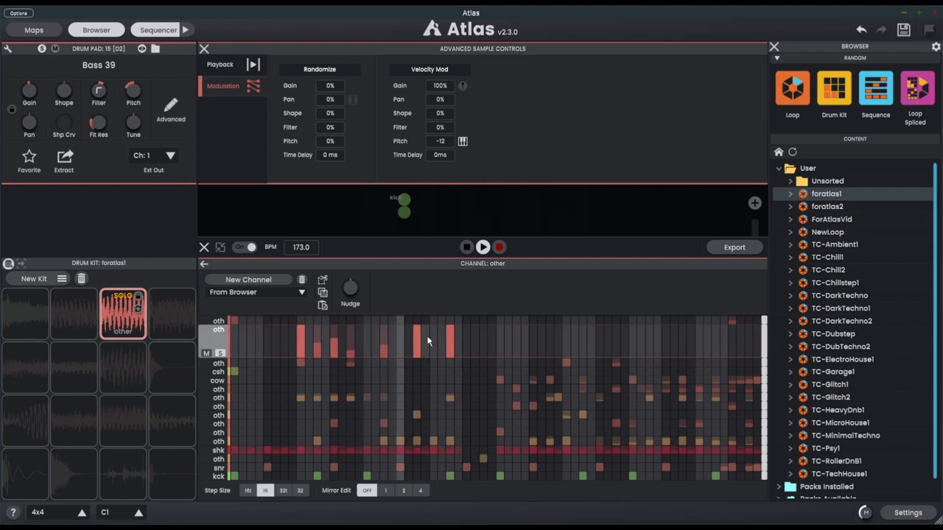
Step: Set Bass 39 velocity mod to Filter -53% and Pan 41%, Randomize Pan 31% mirrored, then adjust Pitch
{"action": "left_click", "coordinate": [484, 248]}
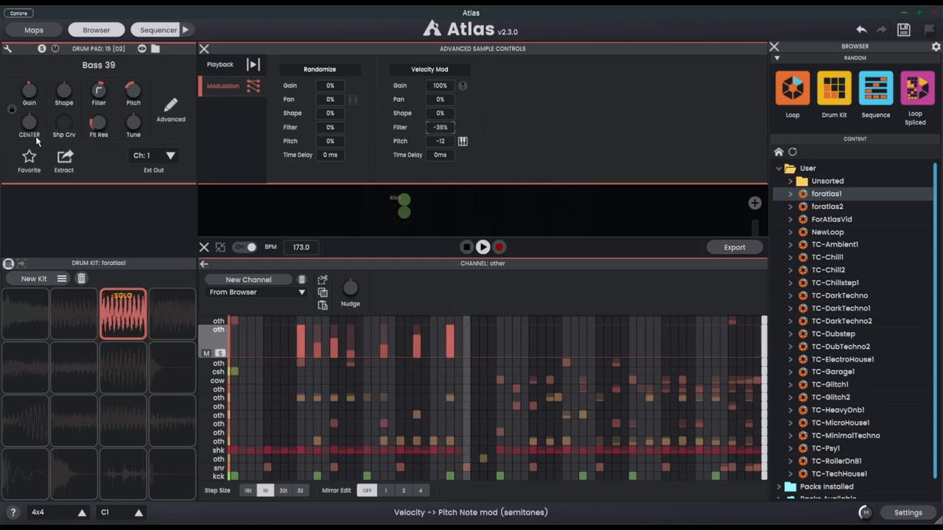
{"action": "left_click", "coordinate": [483, 248]}
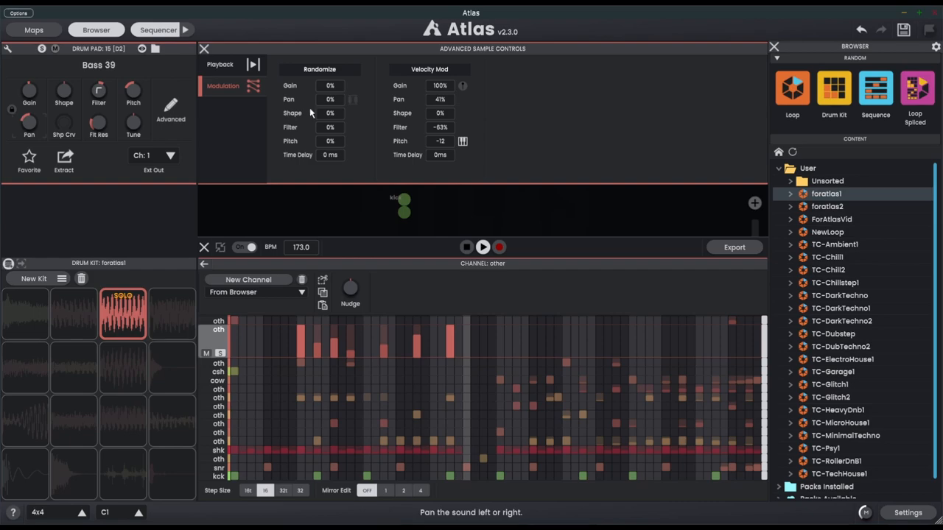
{"action": "left_click", "coordinate": [483, 247]}
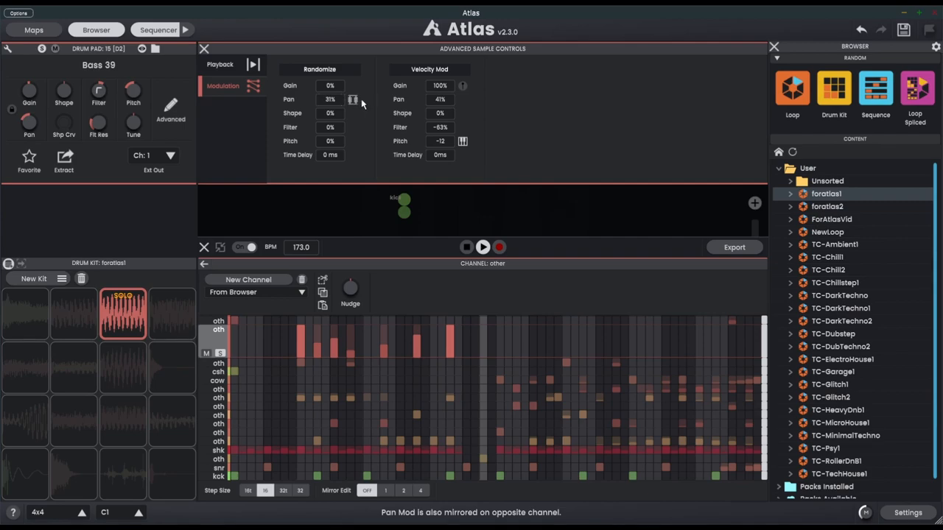
{"action": "left_click", "coordinate": [483, 247]}
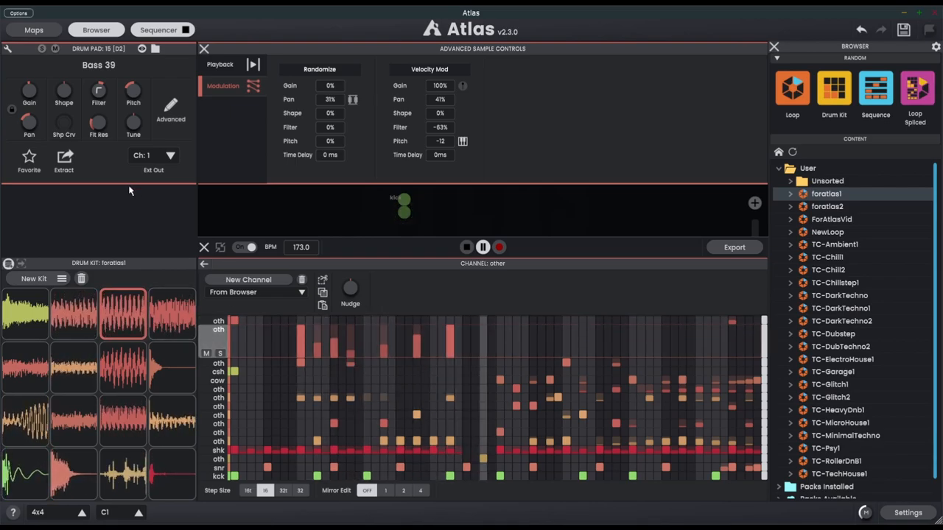
{"action": "left_click_drag", "start_coordinate": [133, 91], "coordinate": [133, 117]}
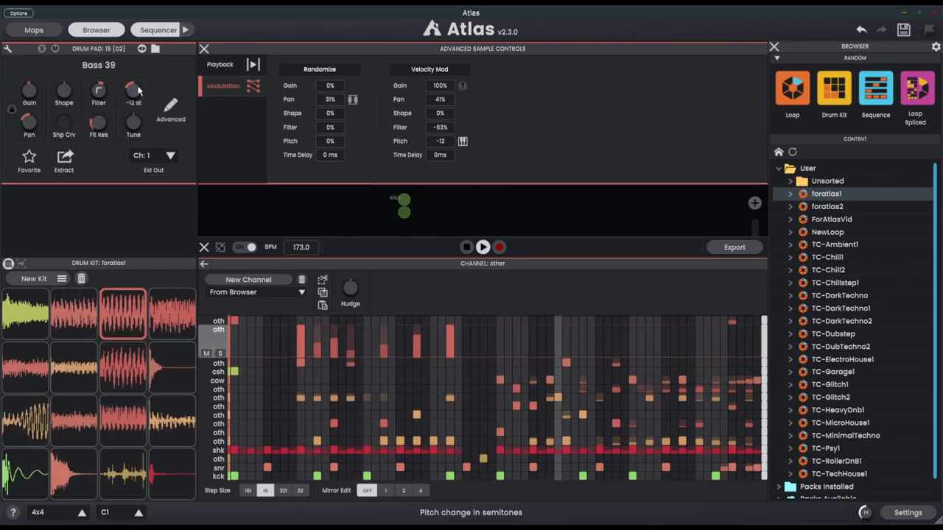